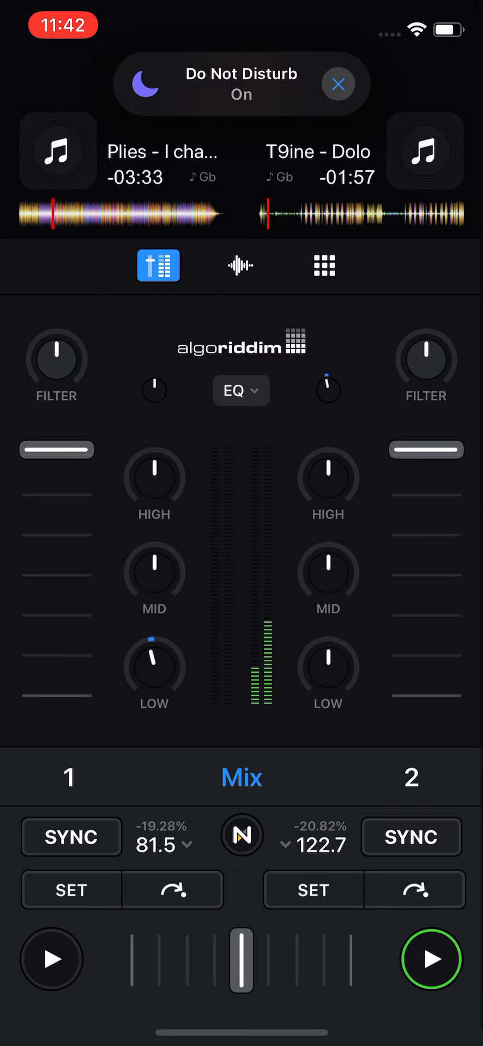
Cut deck 2's LOW EQ to -16% while T9ine - Dolo keeps playing
click(339, 84)
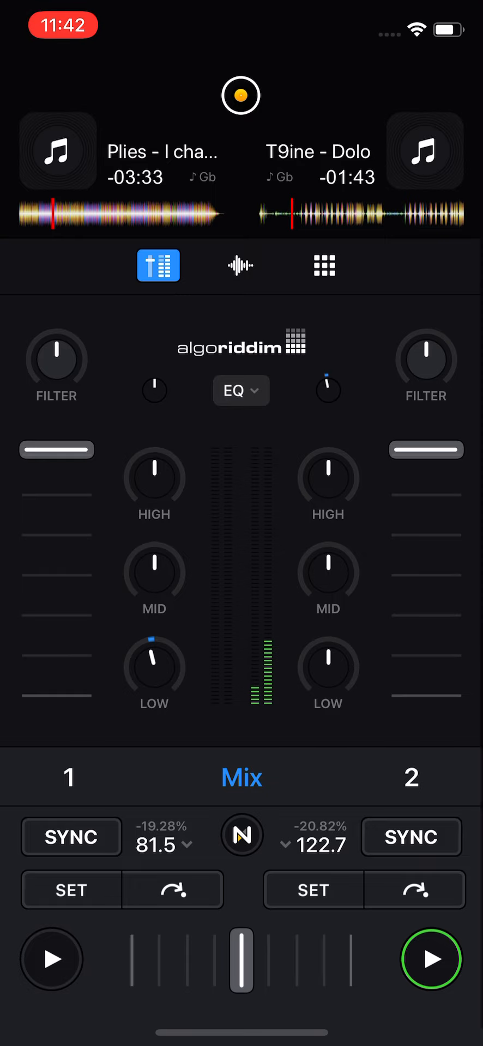
drag(328, 667, 327, 674)
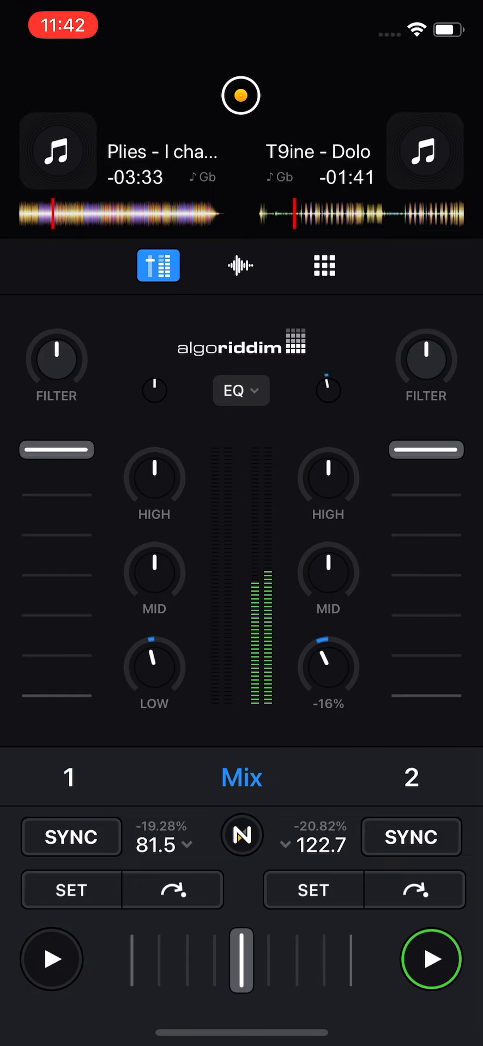